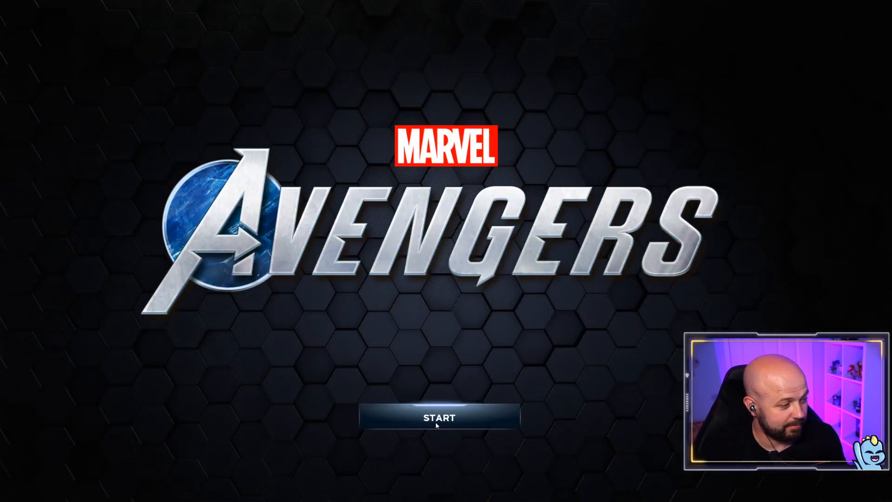
Step: Start the game from the title screen to reach the settings menus
left_click(438, 418)
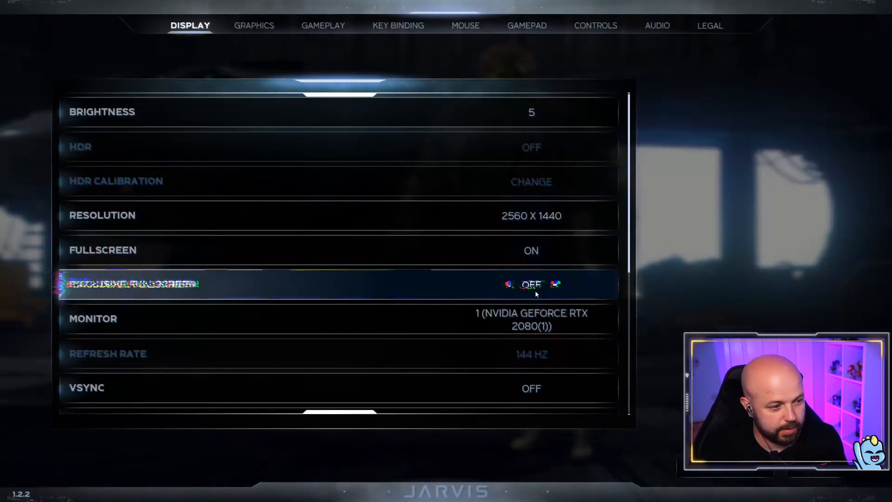
Step: Turn Exclusive Fullscreen on in the display settings
left_click(338, 285)
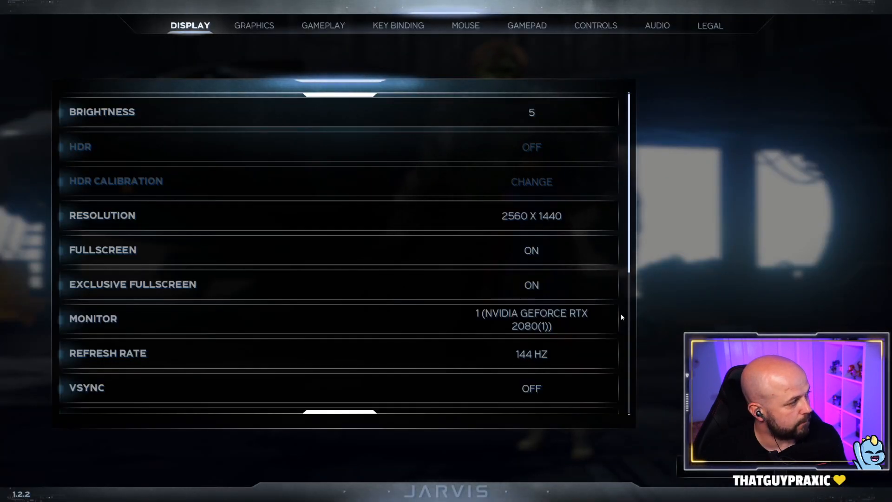
mouse_move(681, 310)
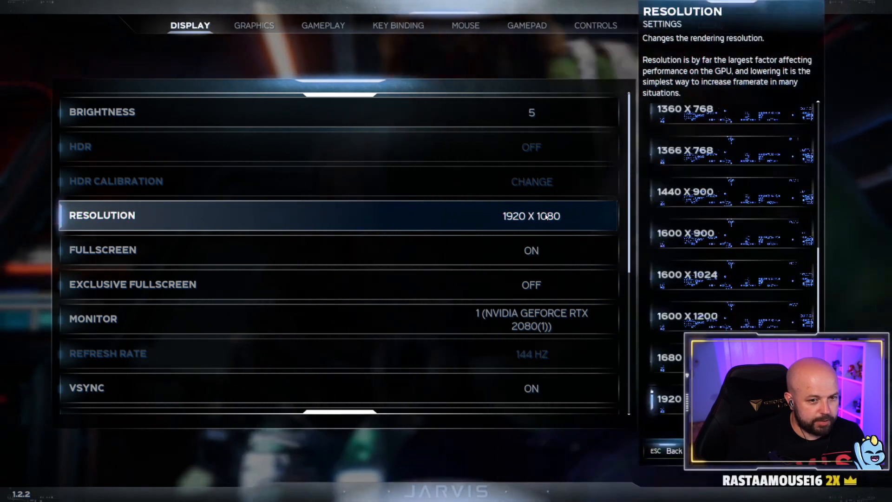
Step: Scroll down through the list of available rendering resolutions
scroll("down", 3)
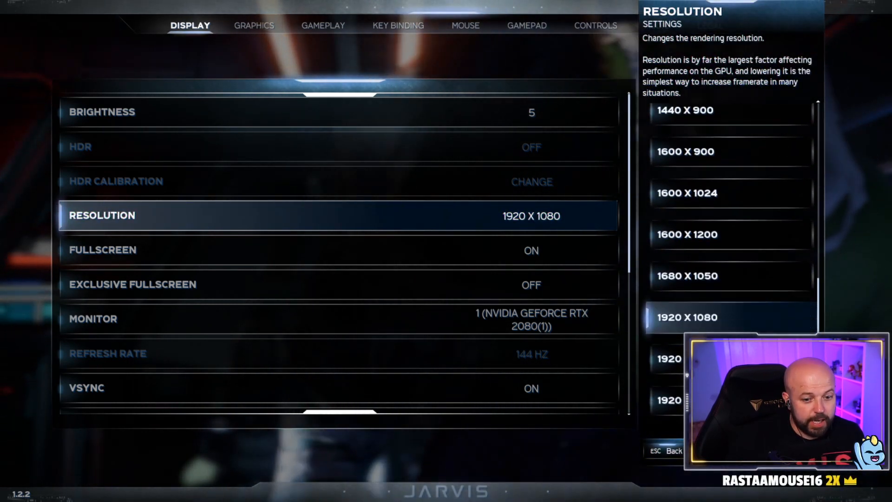
scroll("down", 3)
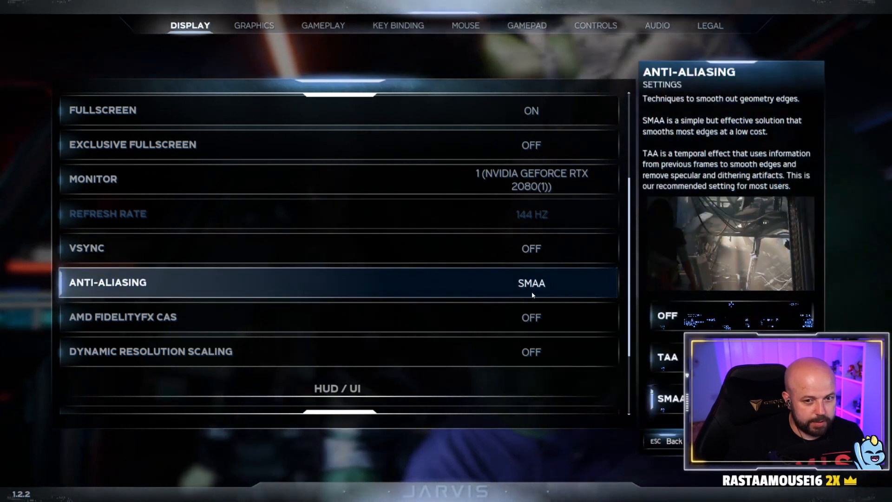
mouse_move(630, 335)
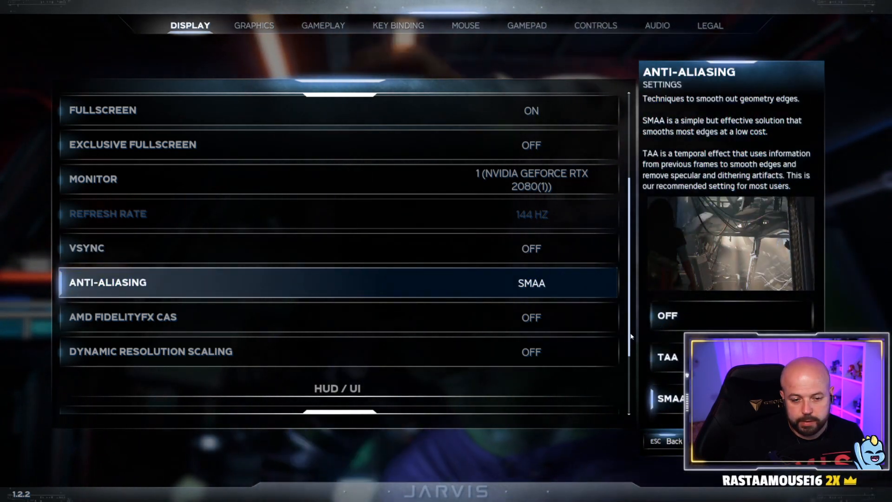
Step: Choose TAA as the anti-aliasing method instead of SMAA
left_click(667, 356)
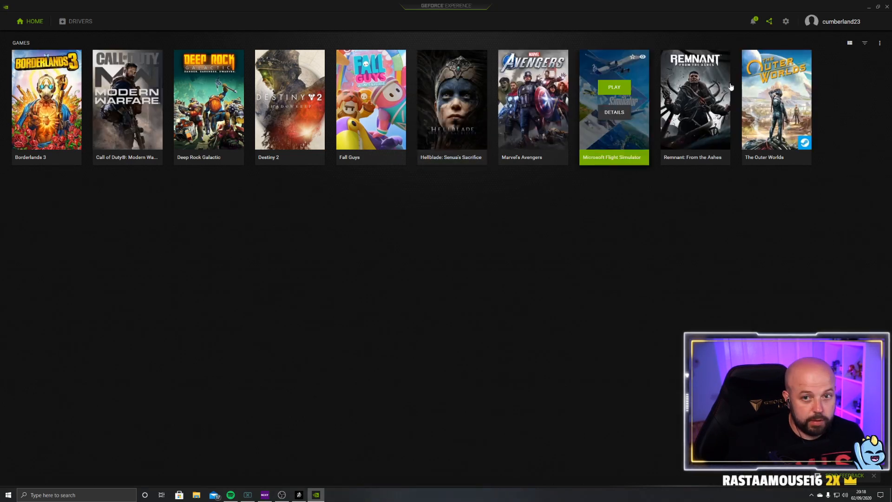
Step: Go to GeForce Experience's General settings page from the top-bar gear
left_click(786, 21)
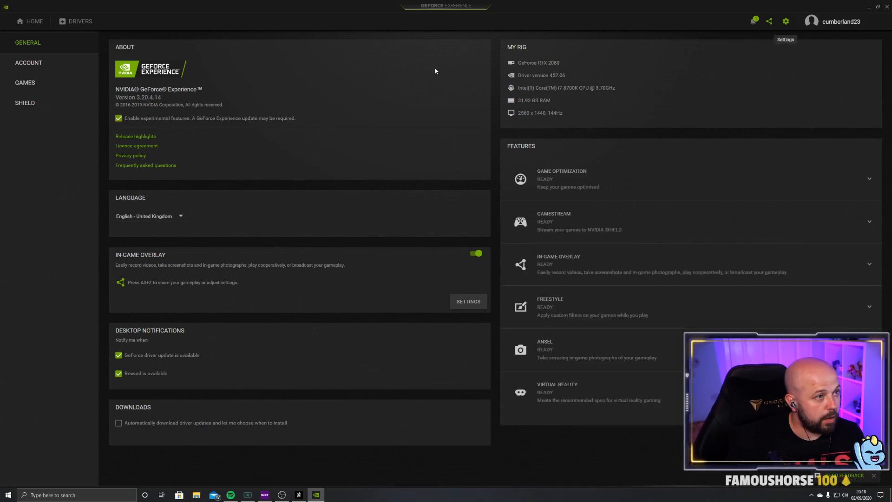
mouse_move(283, 70)
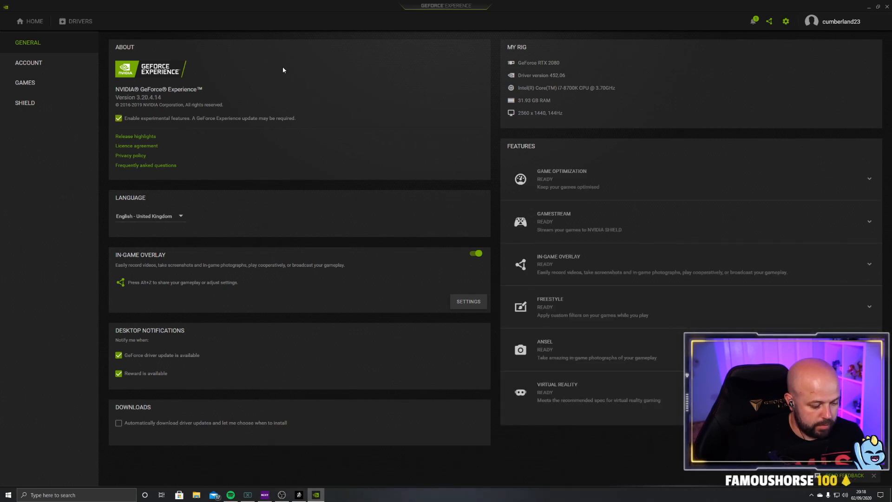
mouse_move(217, 270)
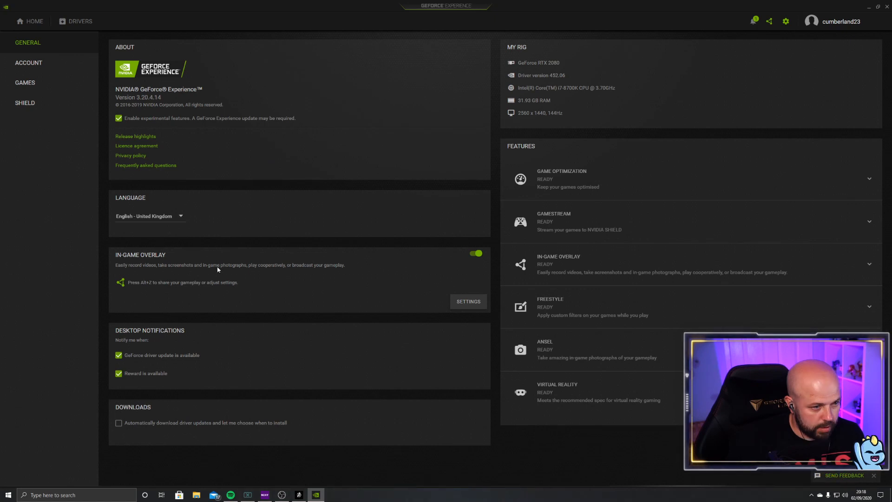
Step: Switch the In-Game Overlay toggle off
left_click(475, 252)
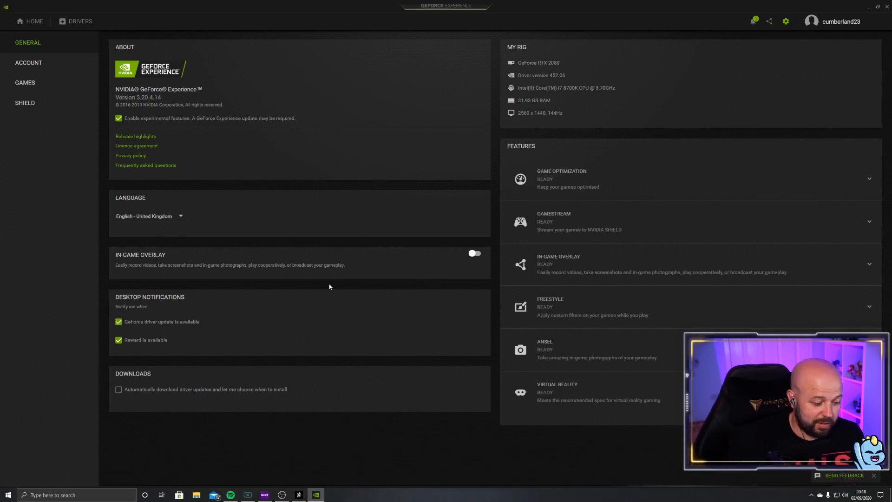
mouse_move(330, 294)
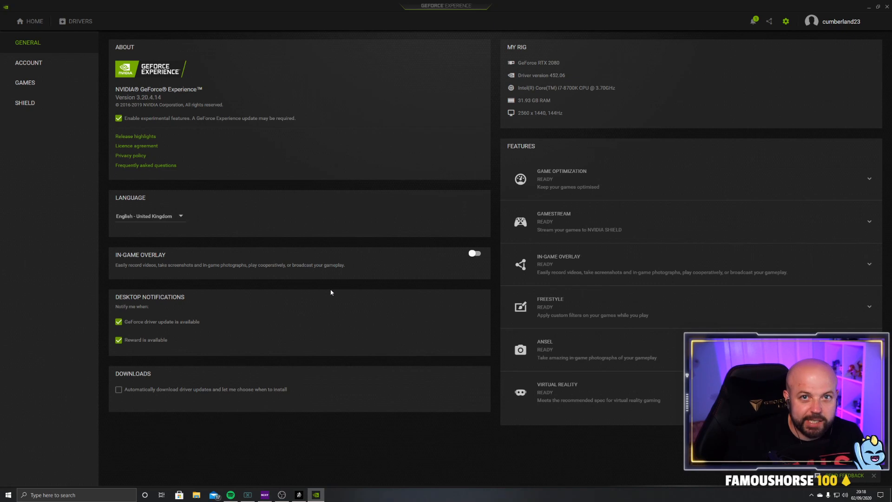
mouse_move(328, 292)
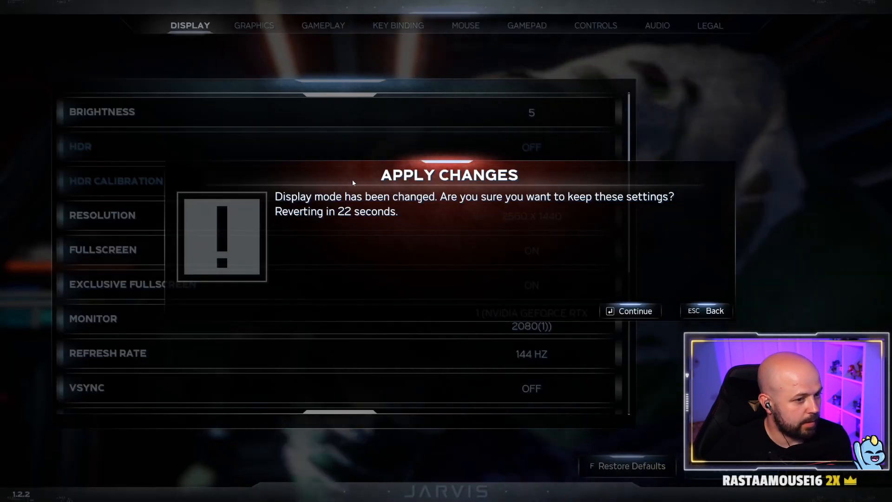
Step: Confirm keeping 2560x1440, exclusive fullscreen on, 144 Hz, VSync off via Continue
left_click(629, 310)
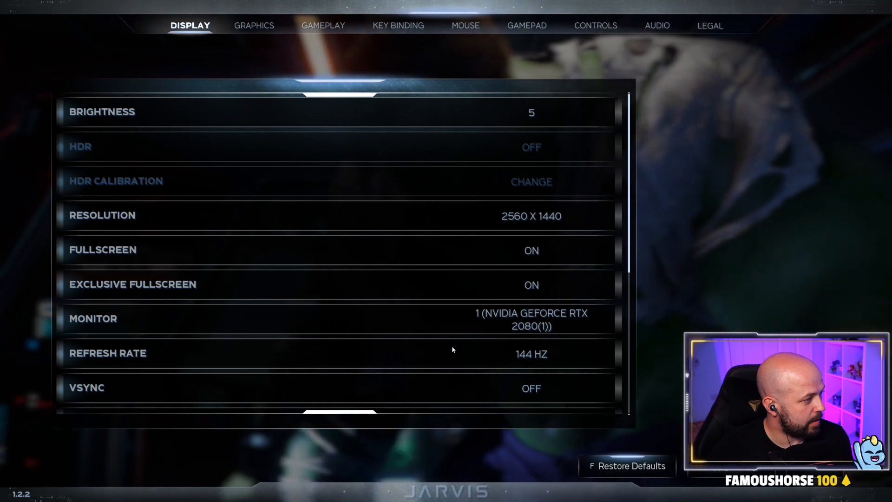
mouse_move(487, 294)
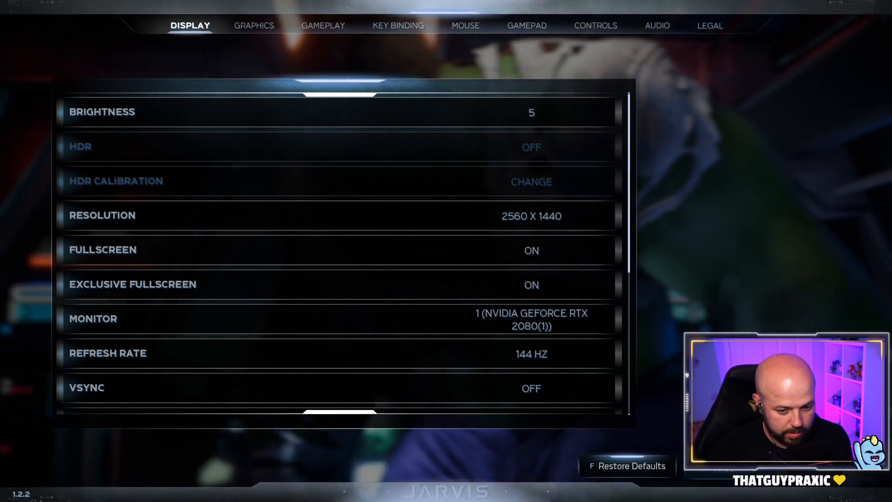
left_click(335, 285)
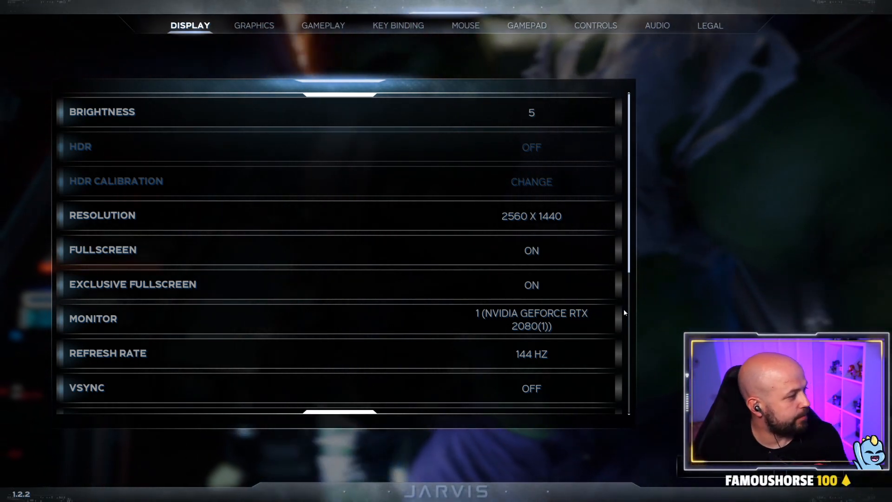
mouse_move(242, 198)
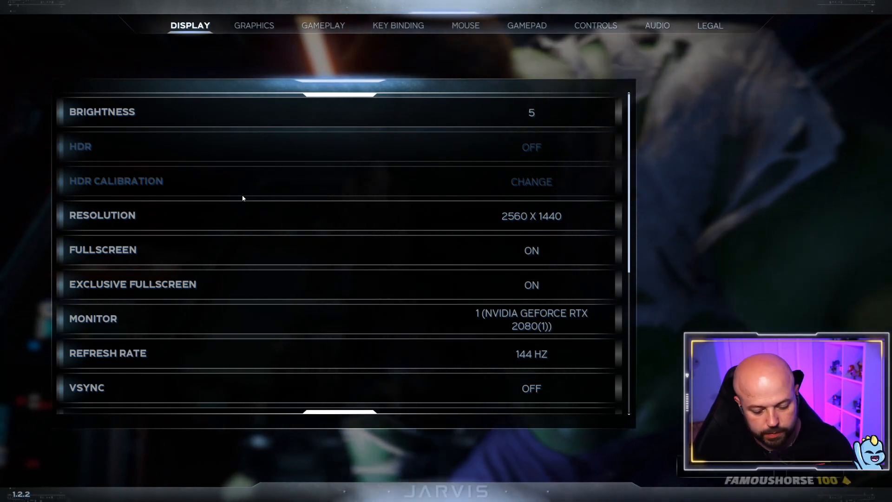